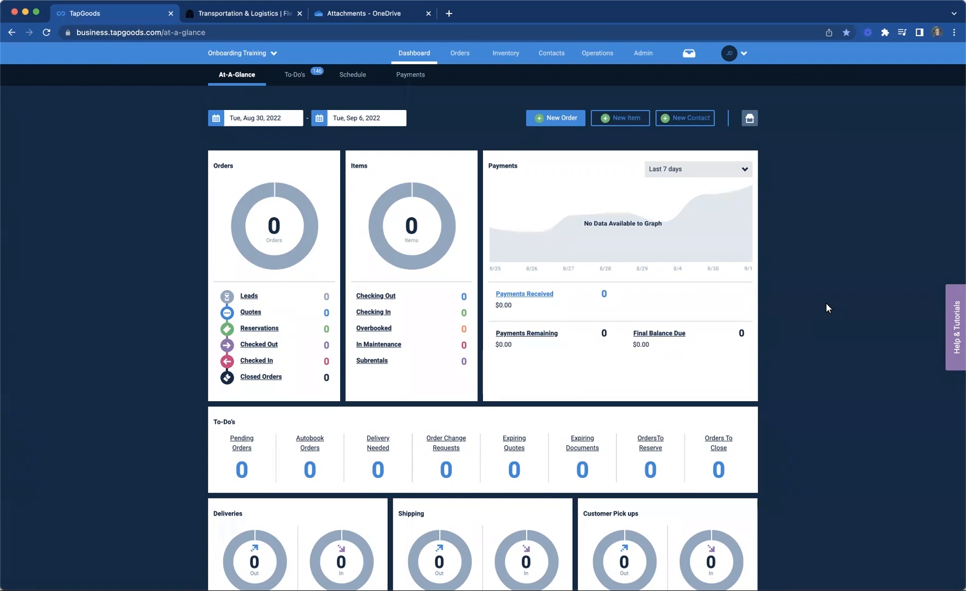
pyautogui.moveTo(213, 8)
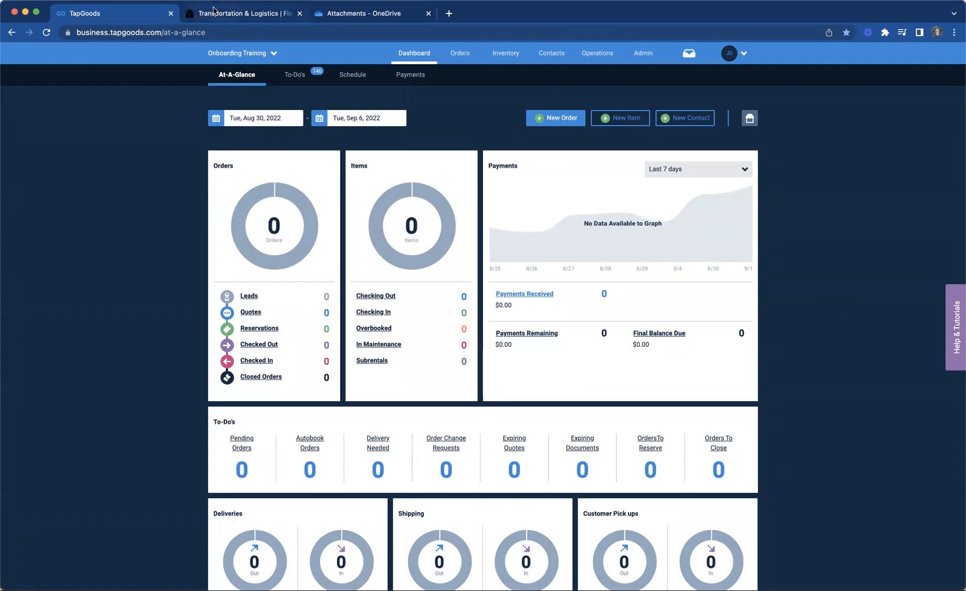
# Step: Bring up Samsara's Transportation & Logistics fleet management page in the browser
pyautogui.click(242, 13)
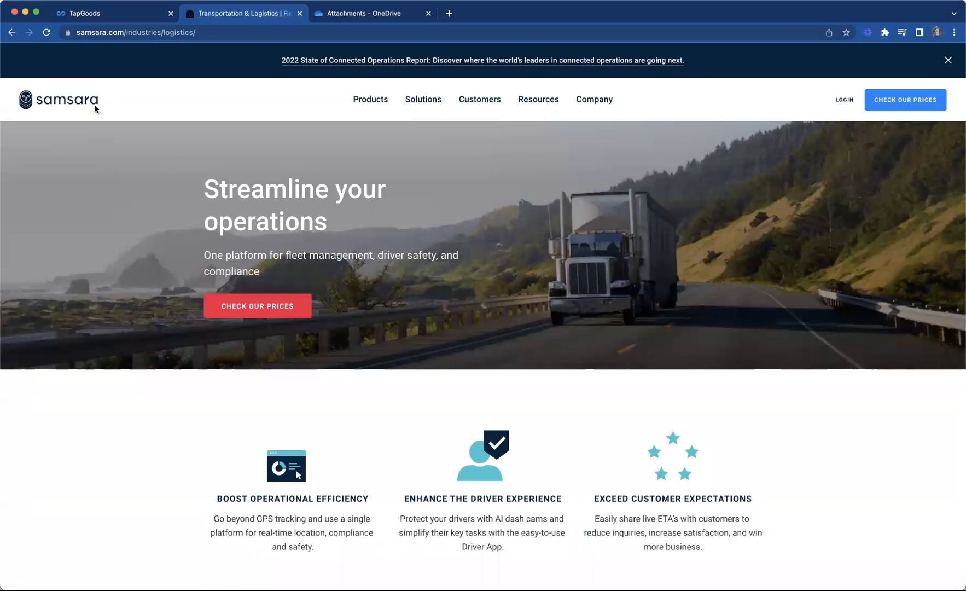
pyautogui.moveTo(593, 217)
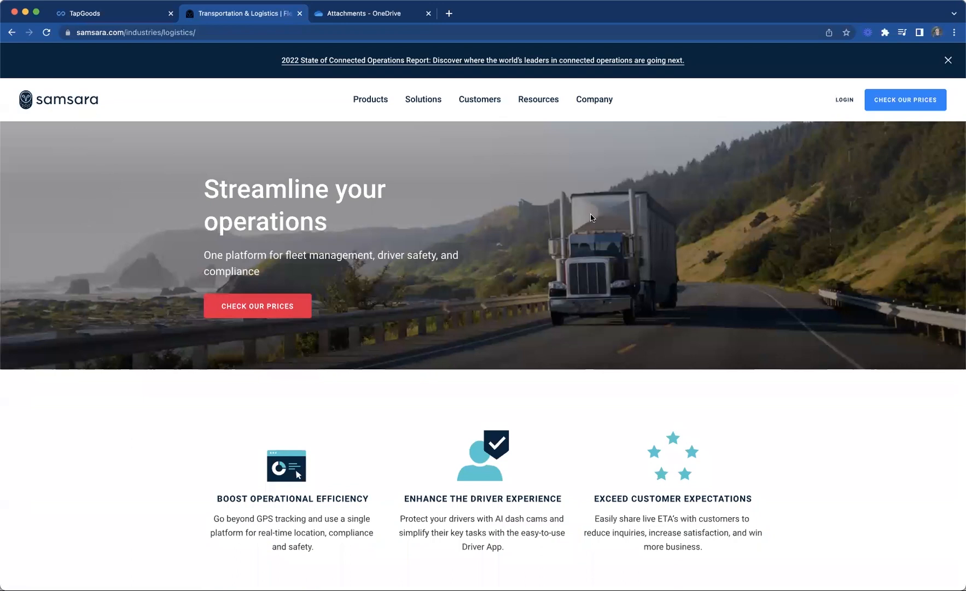
pyautogui.moveTo(489, 241)
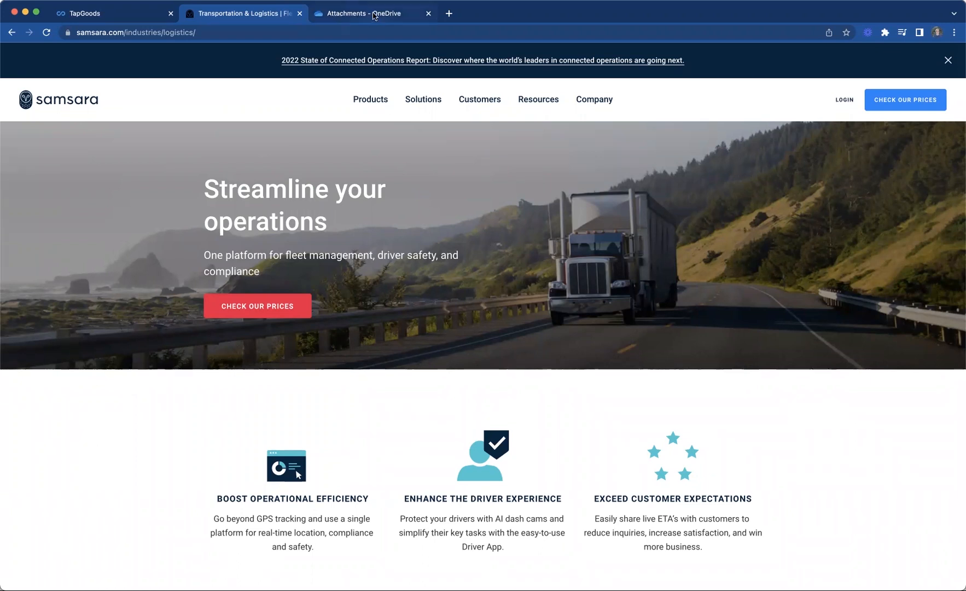
# Step: Show the Samsara GPS integration with four connected devices and the new API token field
pyautogui.click(370, 13)
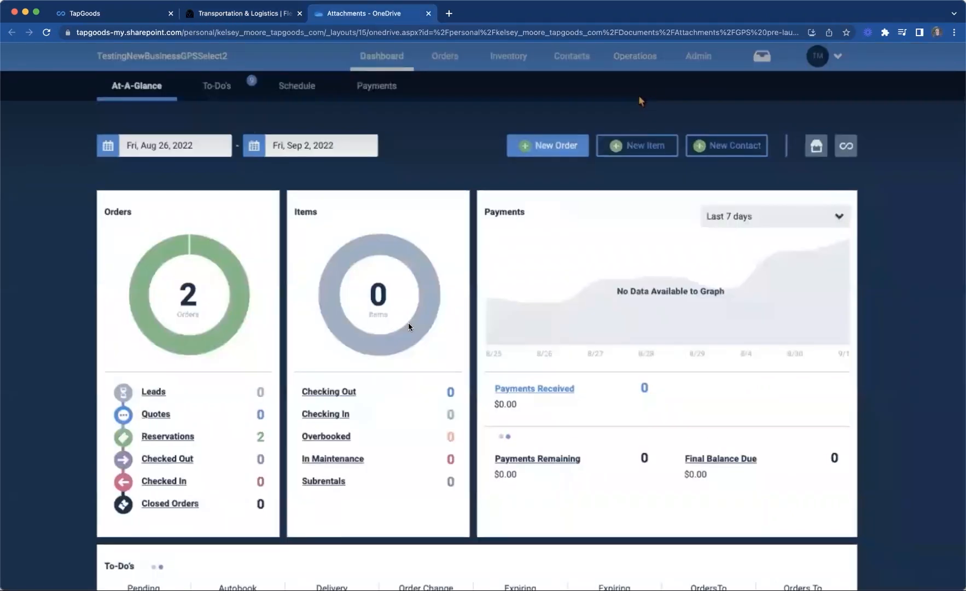
pyautogui.click(634, 56)
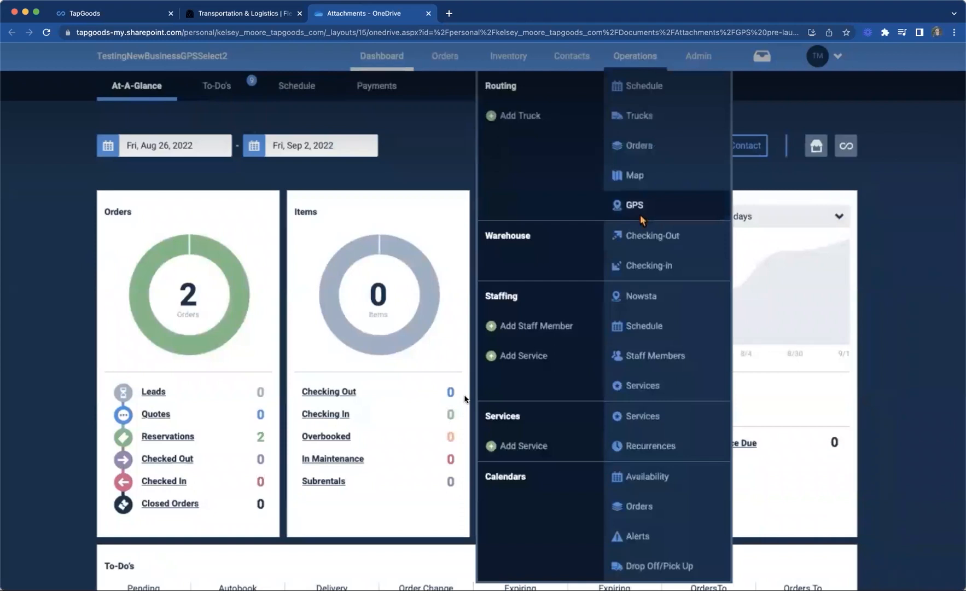
pyautogui.click(633, 204)
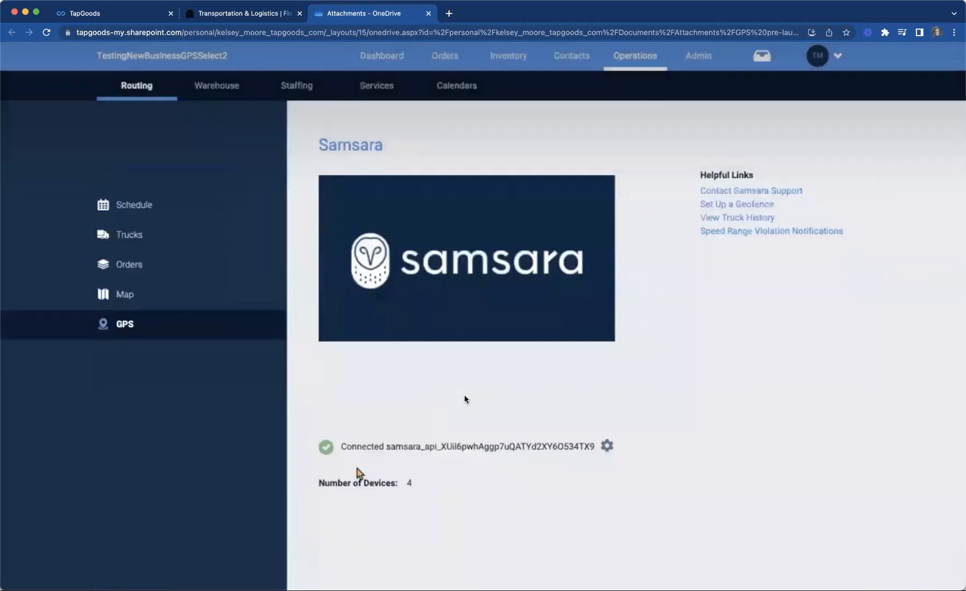
pyautogui.moveTo(687, 422)
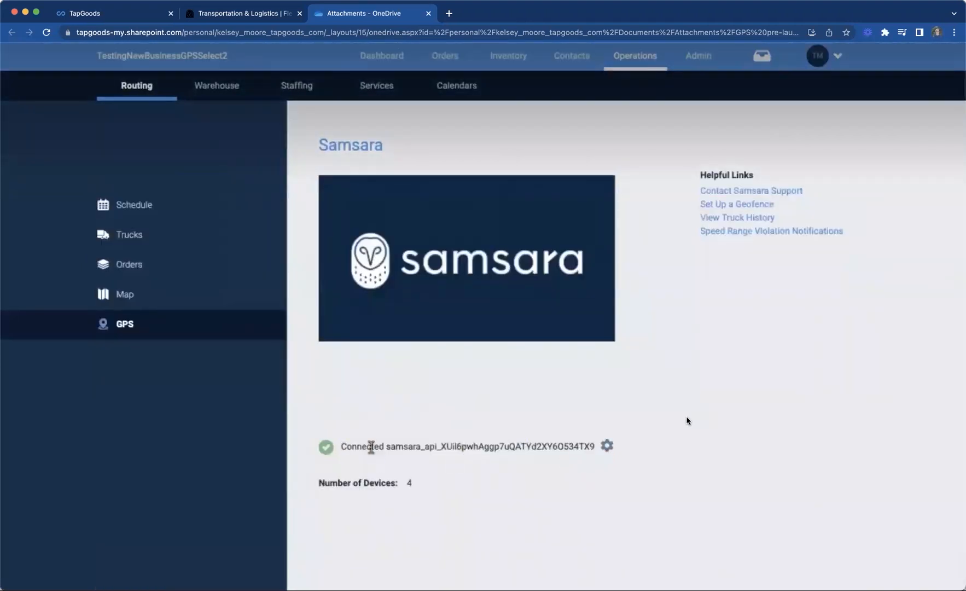
pyautogui.click(608, 445)
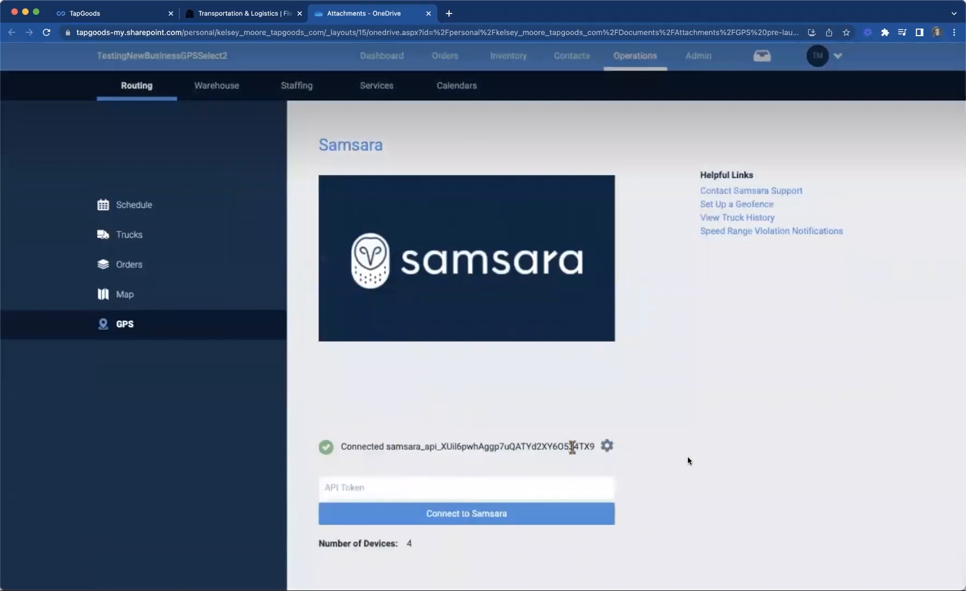
pyautogui.moveTo(431, 559)
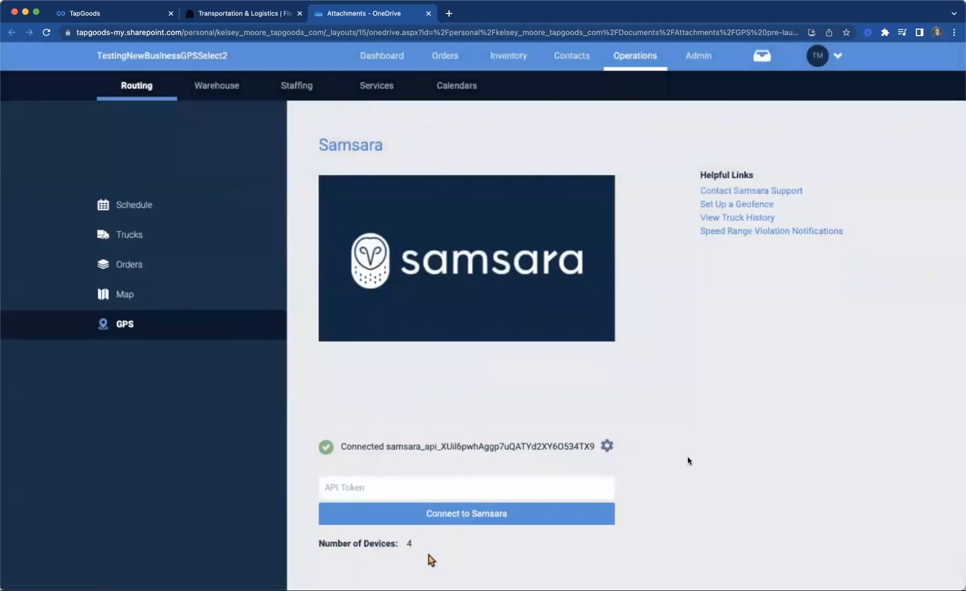
pyautogui.moveTo(429, 538)
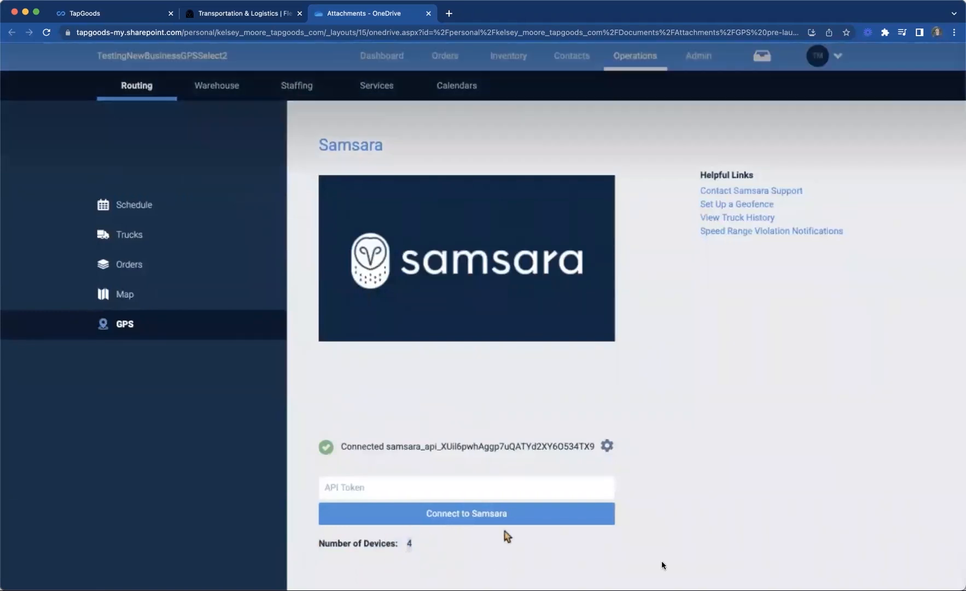
# Step: Reach the Routing settings listing Trucks A, B and C via Admin > Settings
pyautogui.click(698, 55)
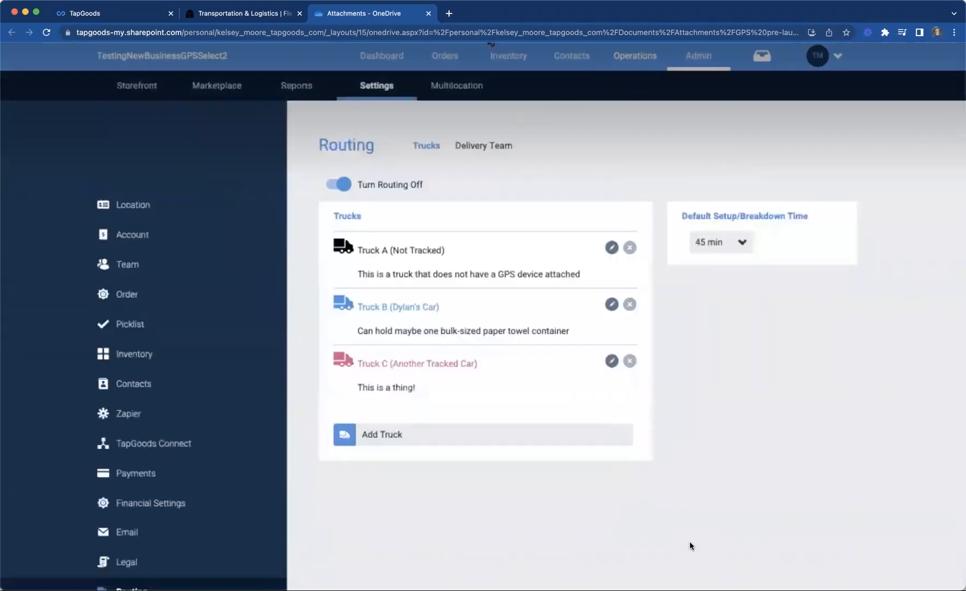
pyautogui.click(698, 56)
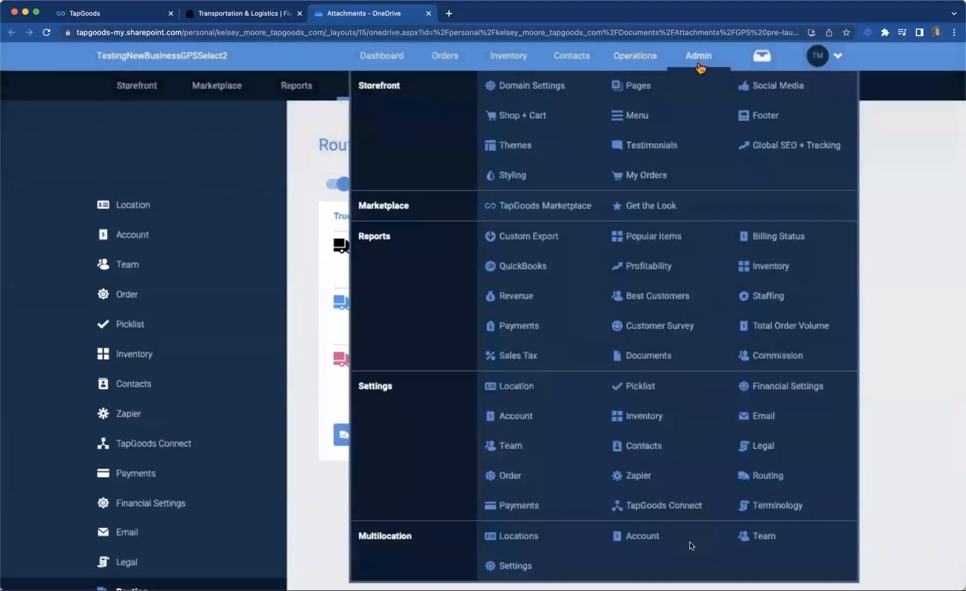
pyautogui.click(381, 55)
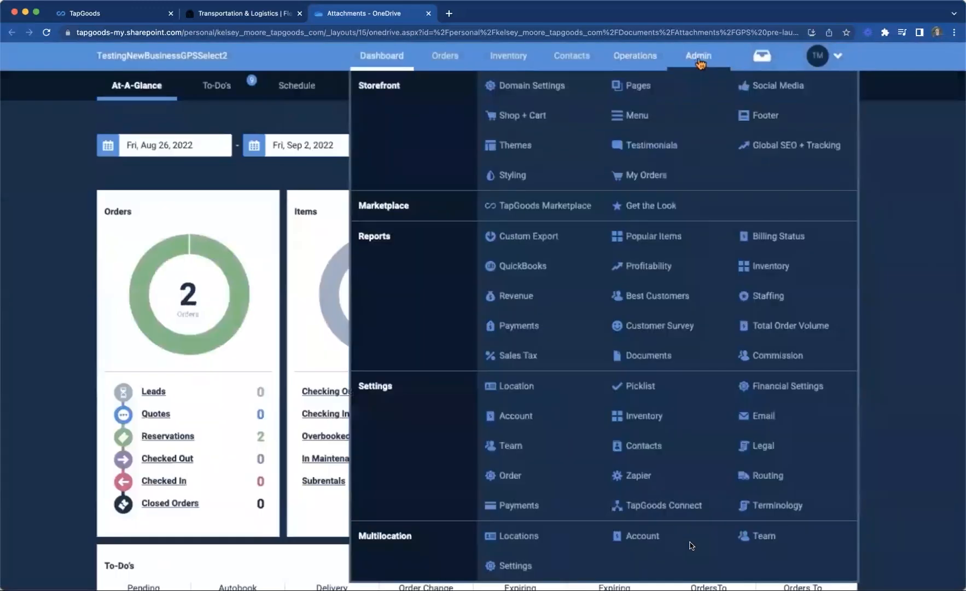
pyautogui.moveTo(768, 475)
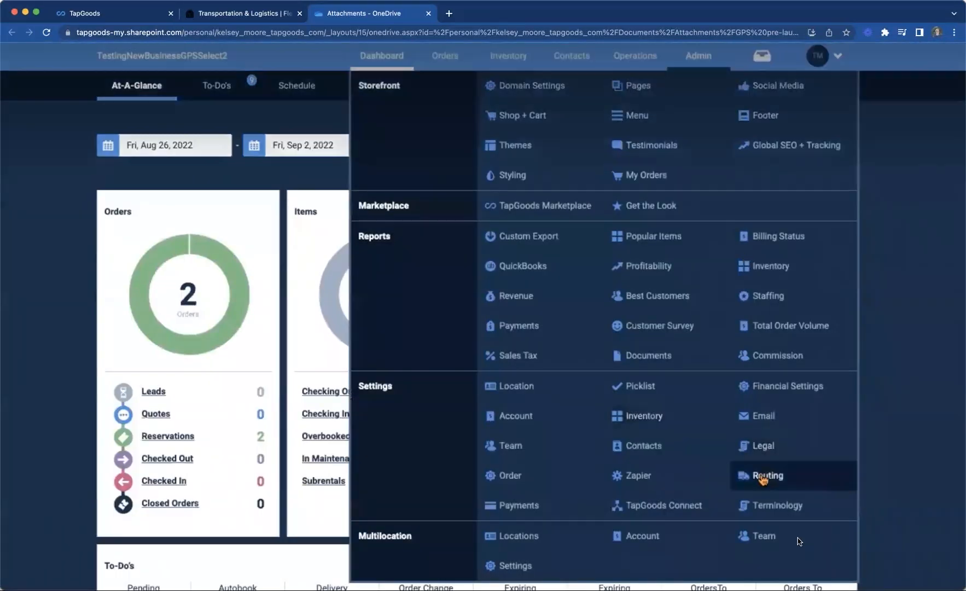
pyautogui.click(766, 475)
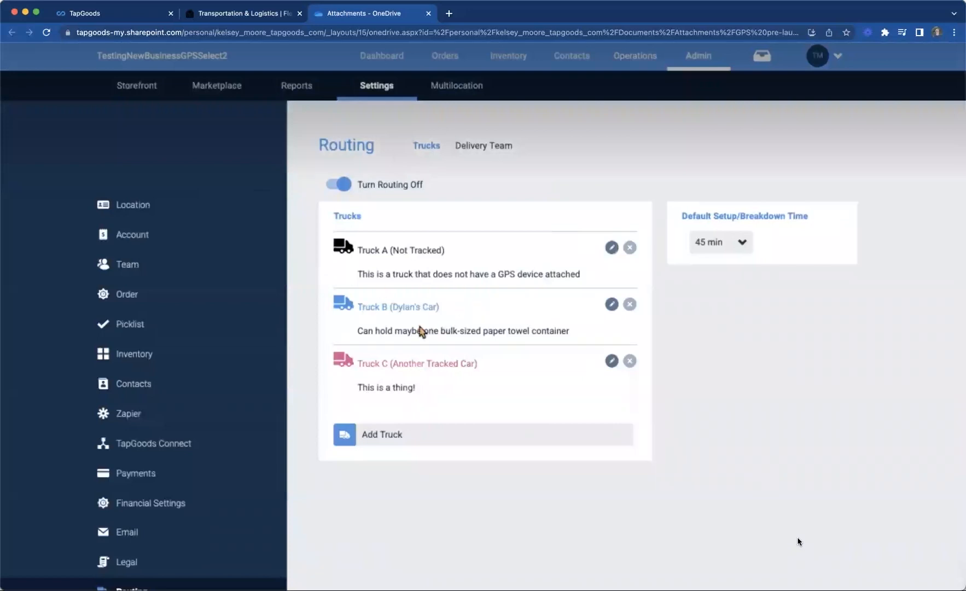
# Step: Link Truck B (Dylan's Car) to GPS device GTZ8-HTU-8XE and save it
pyautogui.click(612, 304)
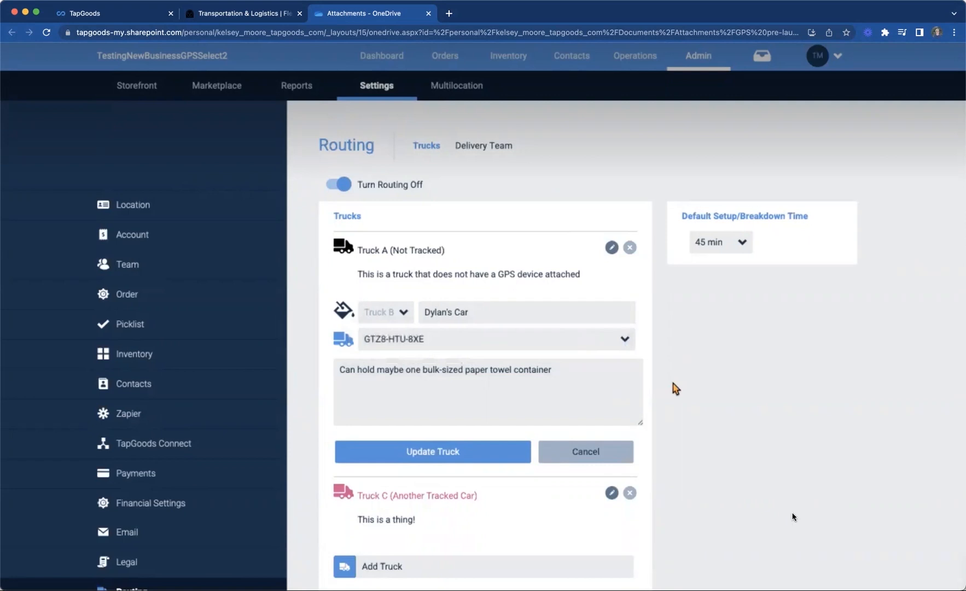
pyautogui.moveTo(671, 364)
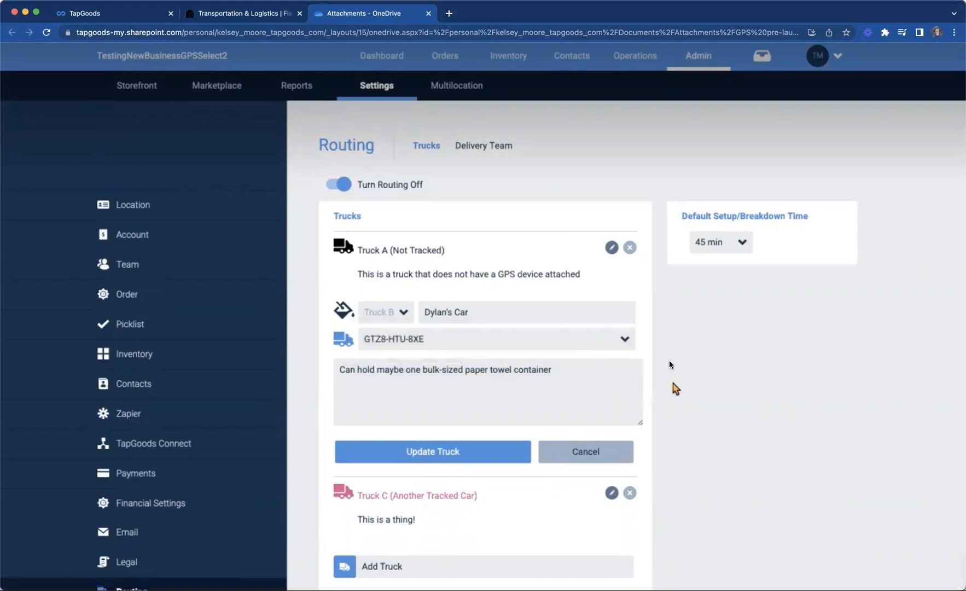
pyautogui.moveTo(699, 355)
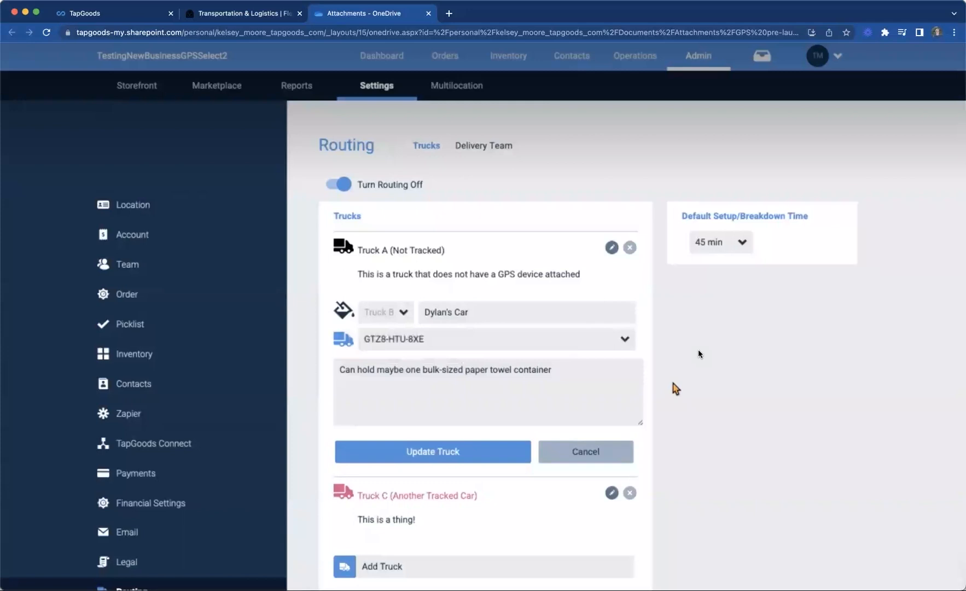
pyautogui.click(635, 56)
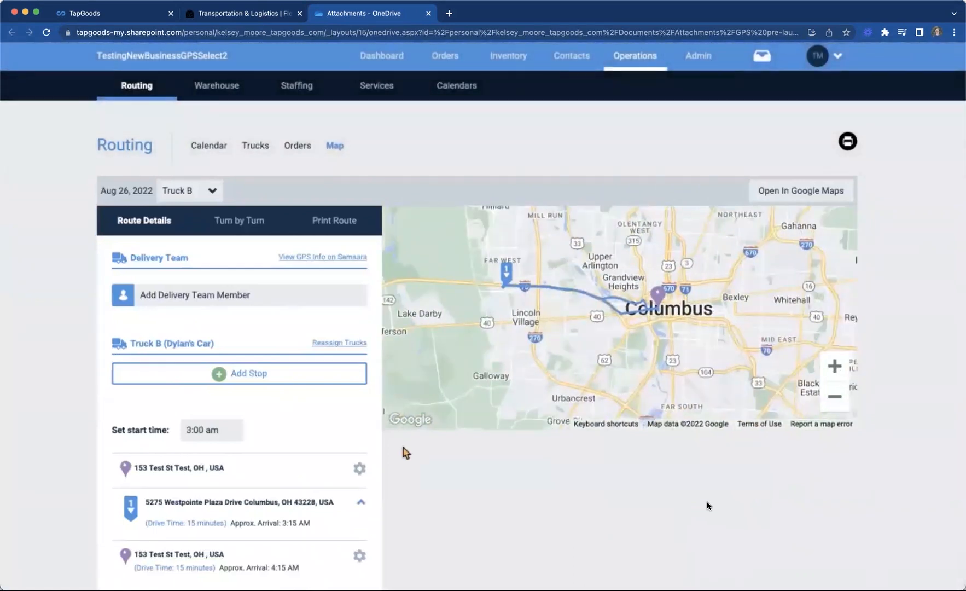
pyautogui.moveTo(321, 258)
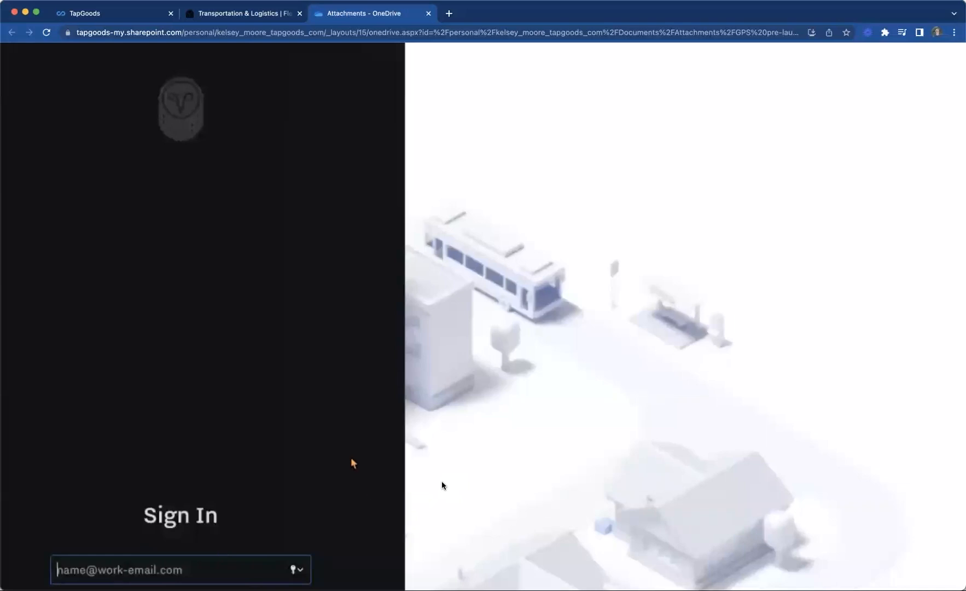
pyautogui.moveTo(505, 570)
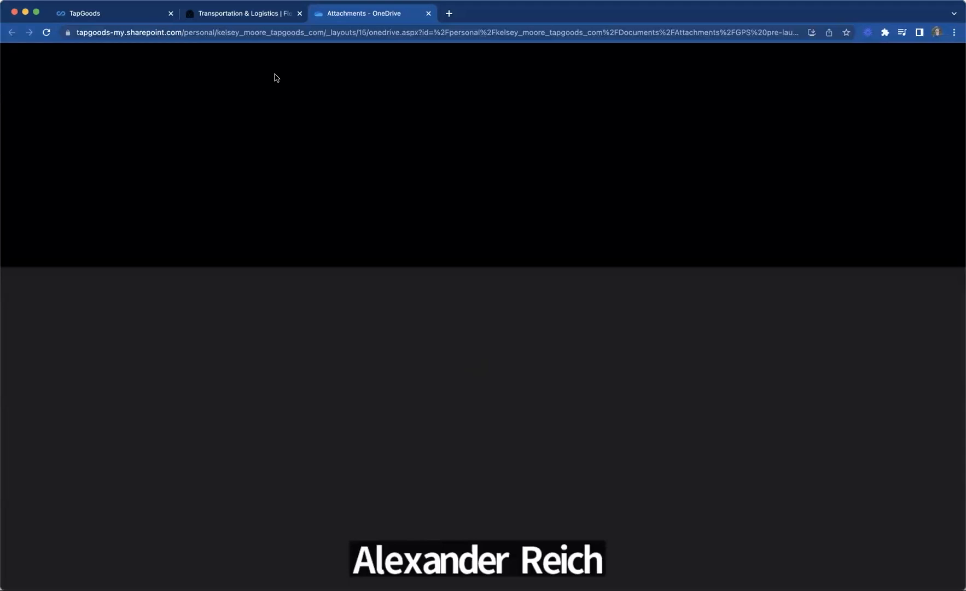
pyautogui.moveTo(349, 32)
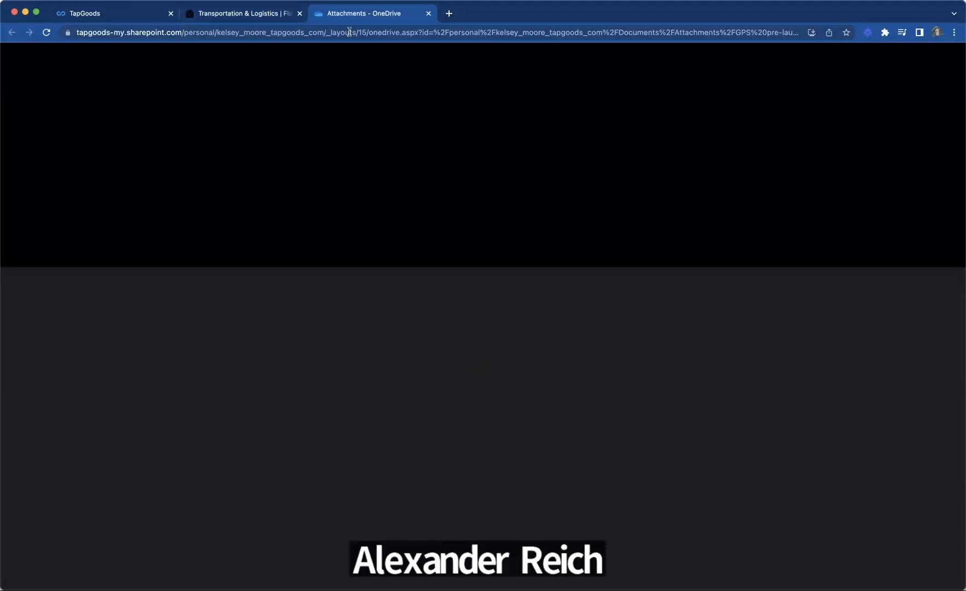
# Step: Return from the Samsara sign-in screen to the TapGoods Onboarding Training dashboard
pyautogui.click(114, 13)
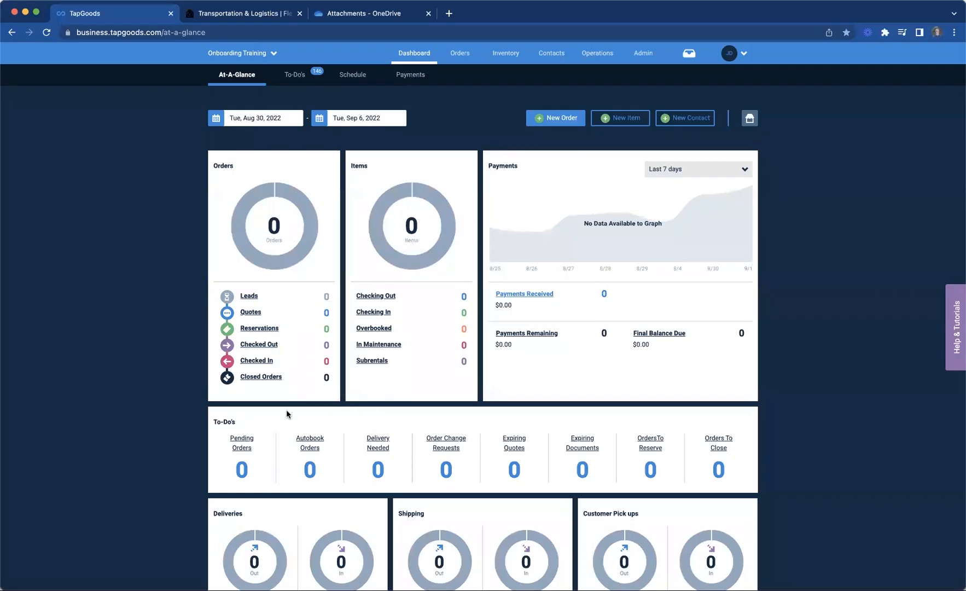
pyautogui.moveTo(206, 418)
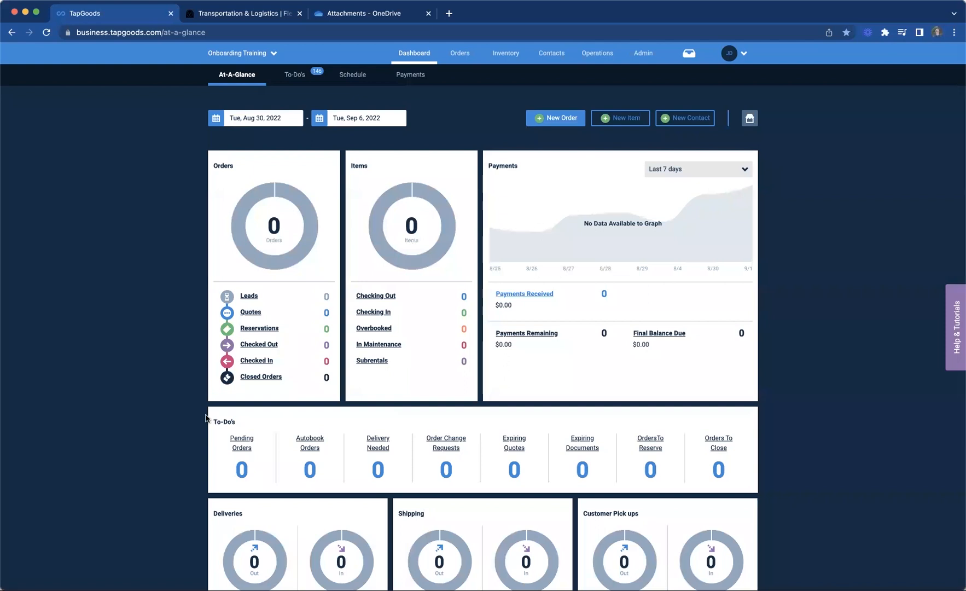